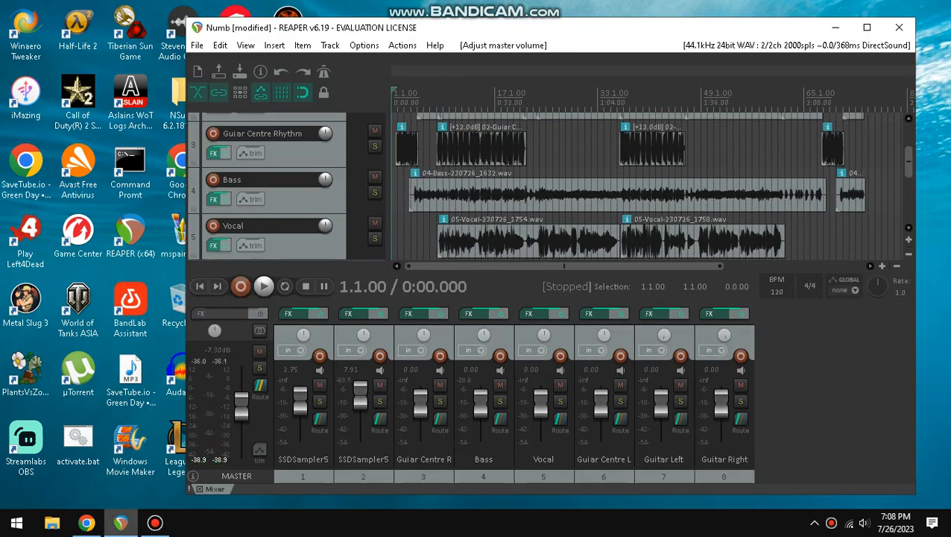
# - Start playback of the Numb project from the beginning via the transport Play button
pyautogui.click(264, 287)
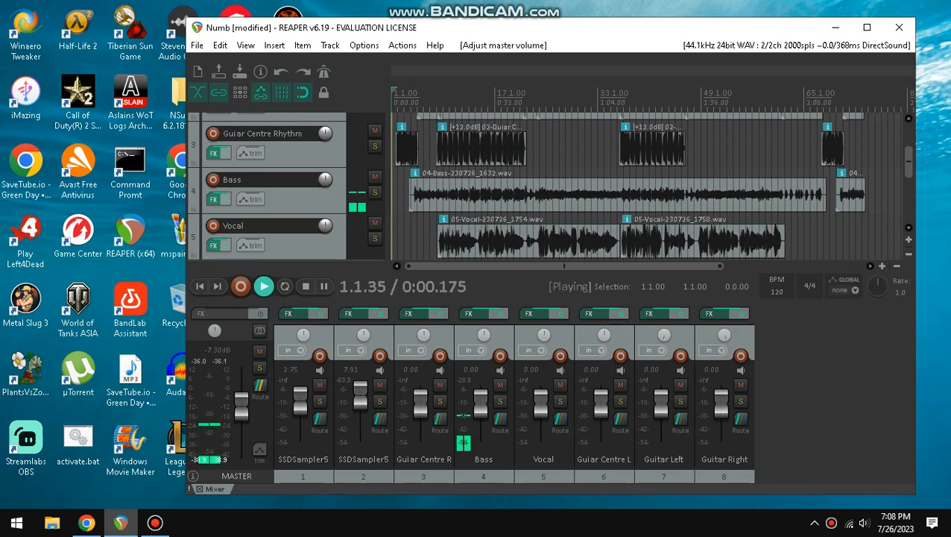